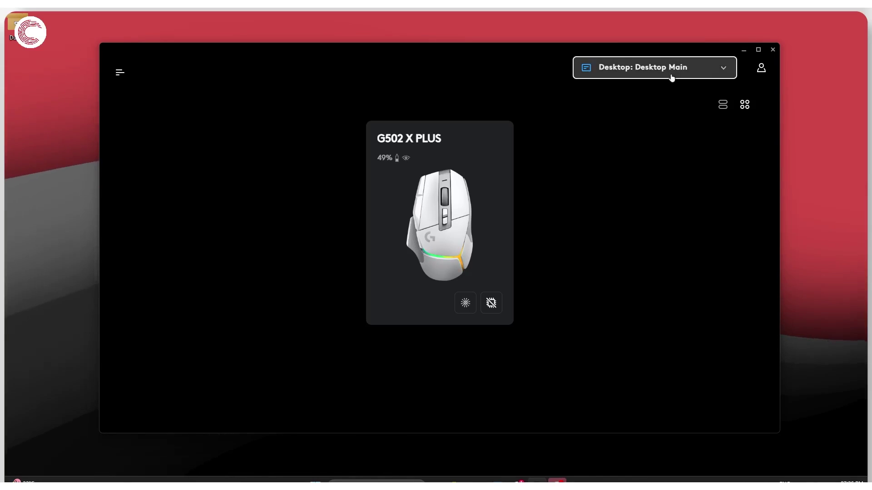
- Open Games & Applications from the 'Desktop: Desktop Main' profile selector
click(655, 67)
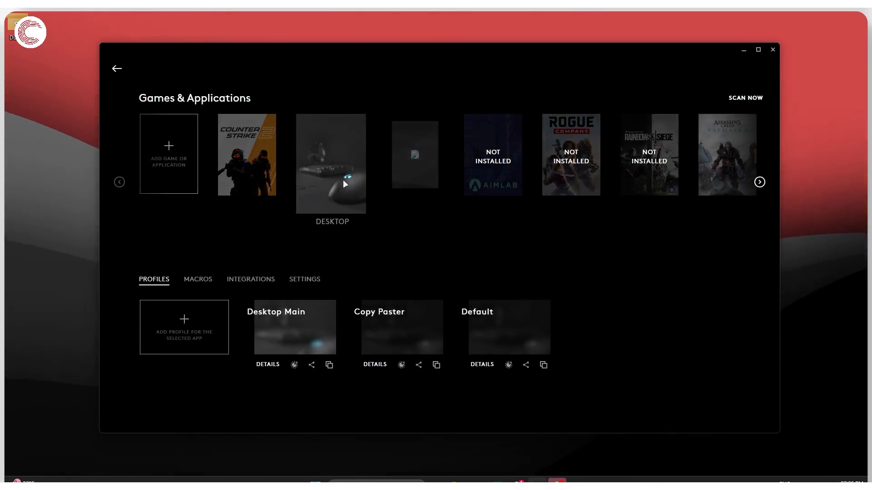
mouse_move(402, 331)
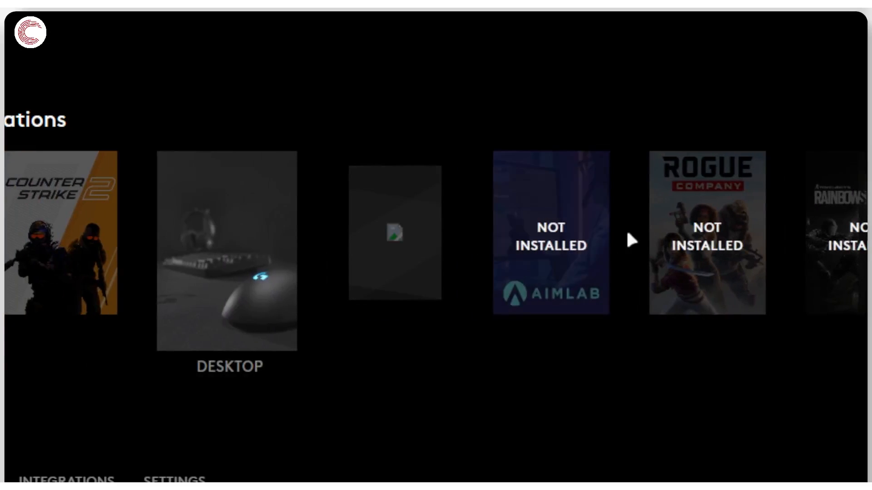
mouse_move(696, 239)
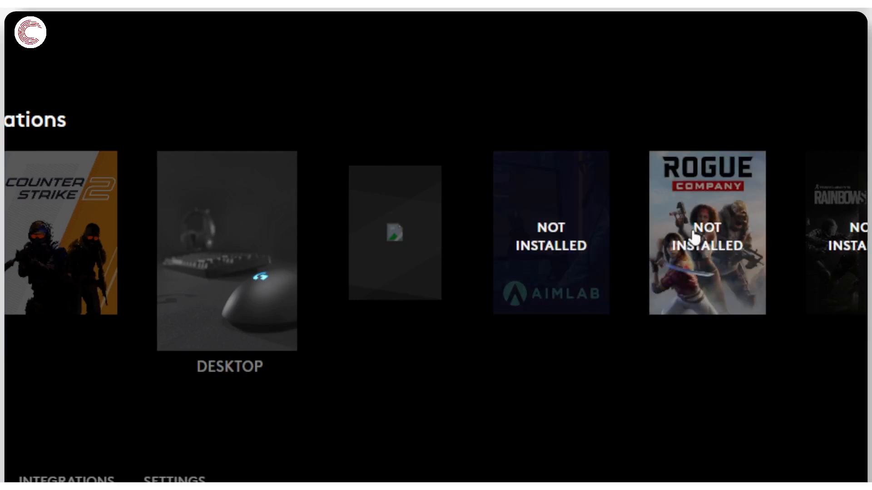
- Choose the Rogue Company tile, activating its Default profile
click(704, 236)
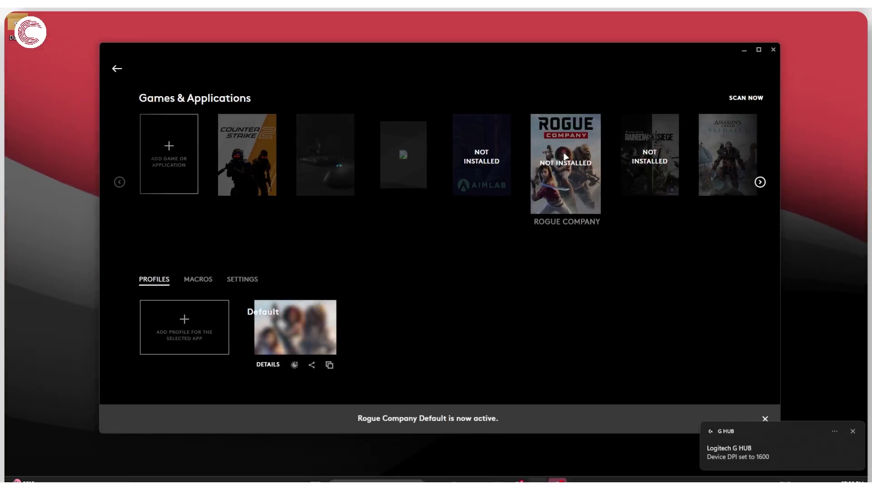
mouse_move(424, 274)
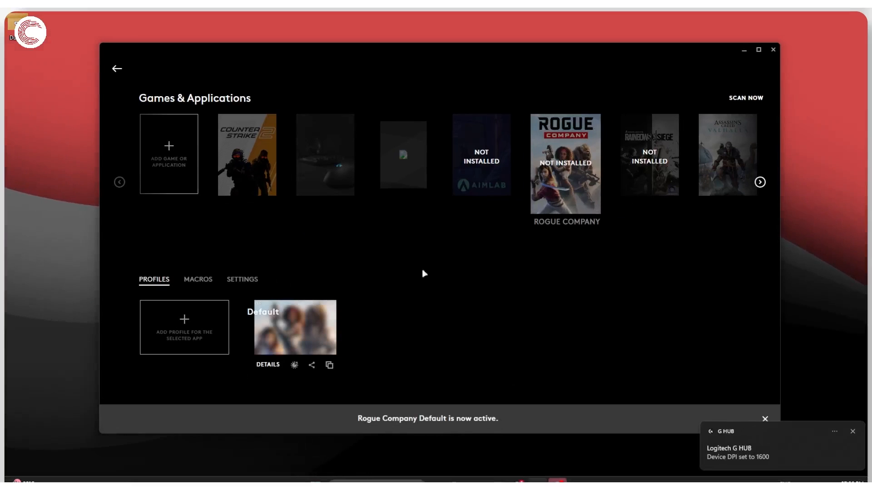
- Show Rogue Company's app settings and start Forget App, raising the confirmation warning
click(242, 280)
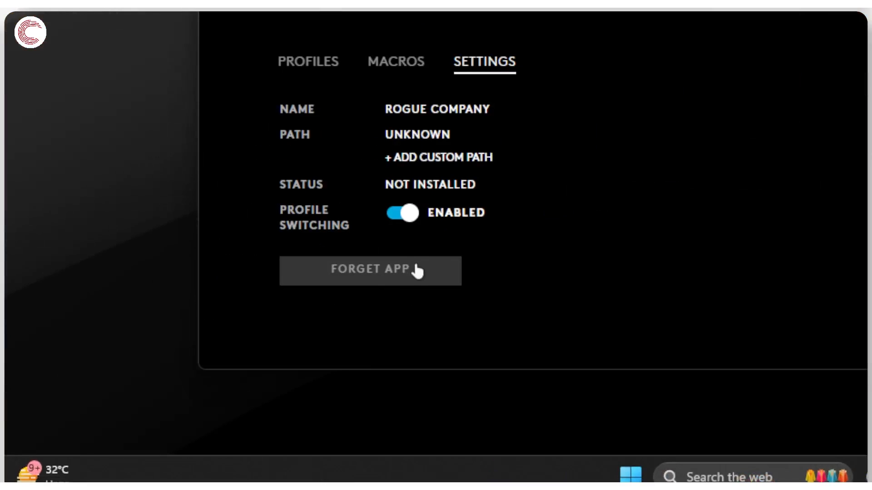
click(370, 270)
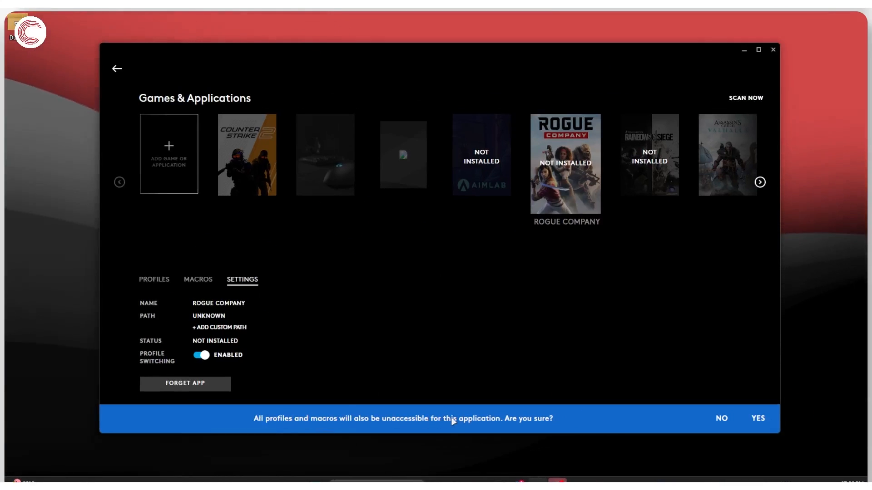
mouse_move(807, 410)
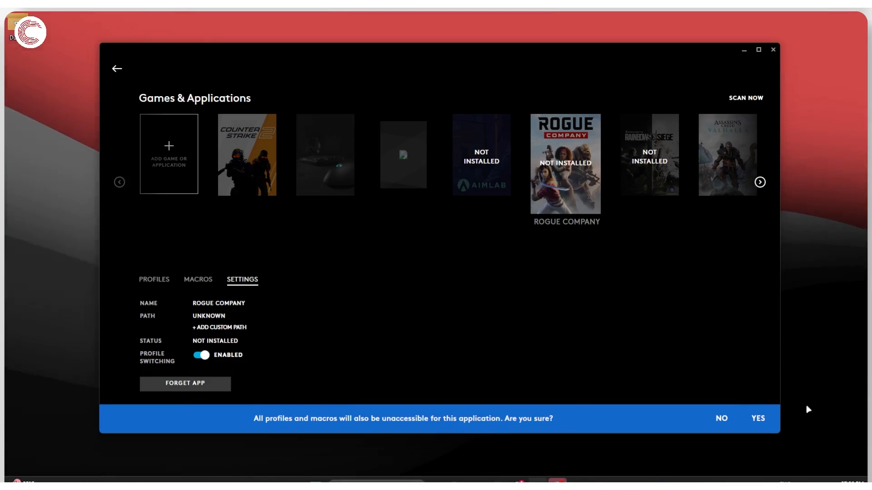
- Confirm Forget App with YES, removing Rogue Company and reactivating Desktop Main
click(758, 419)
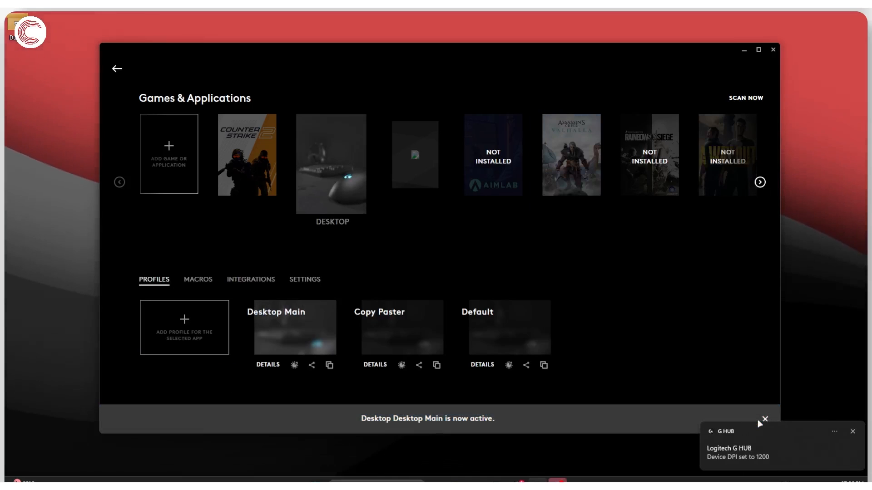
- Dismiss the 'Desktop Main is now active' notice, leaving the list without Rogue Company
click(759, 182)
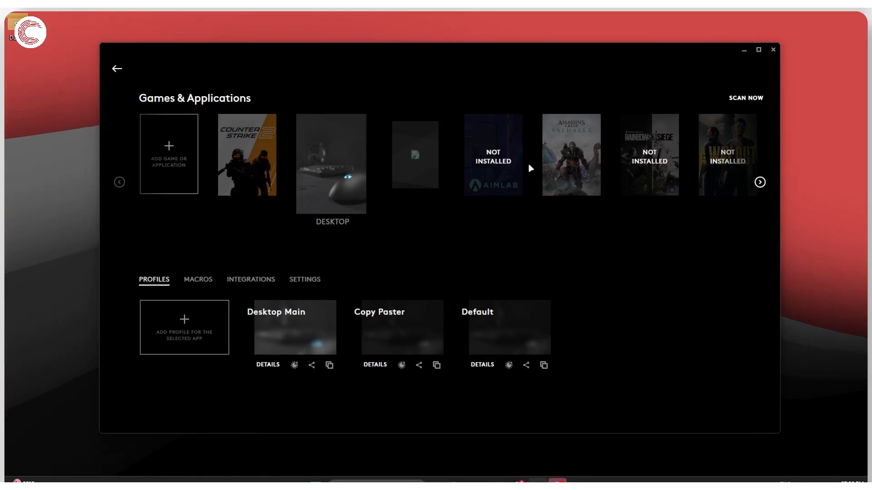
click(745, 99)
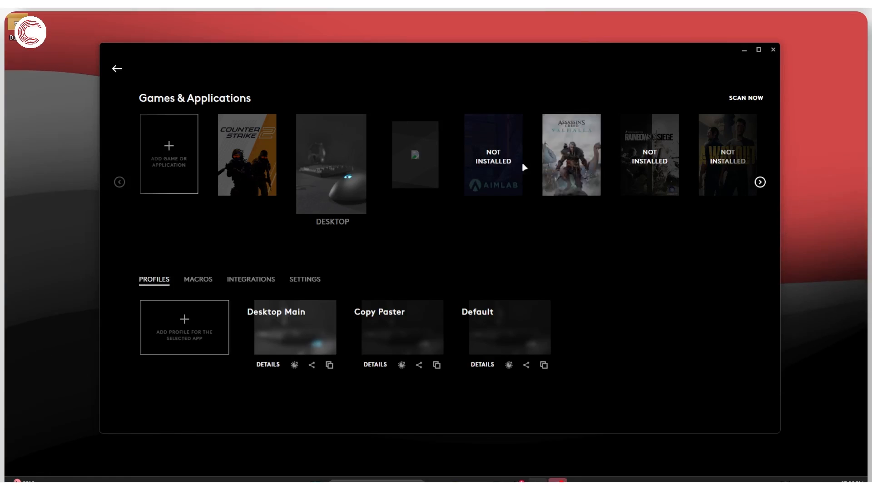
mouse_move(523, 252)
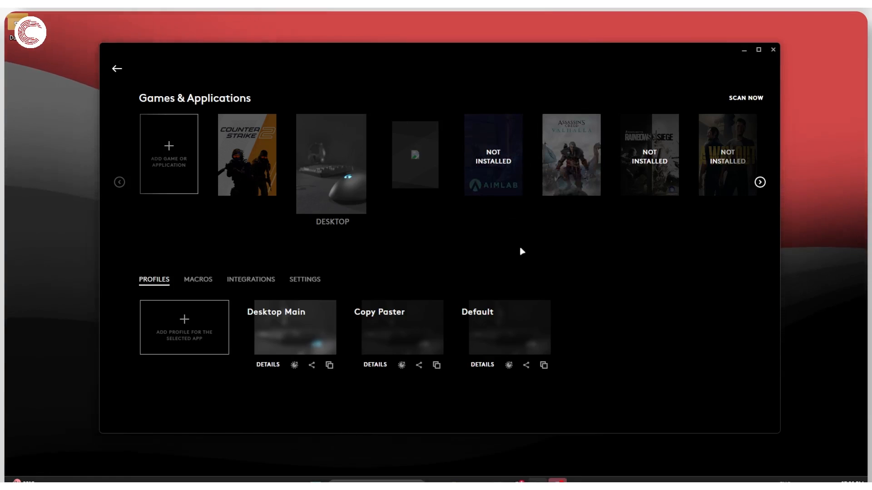